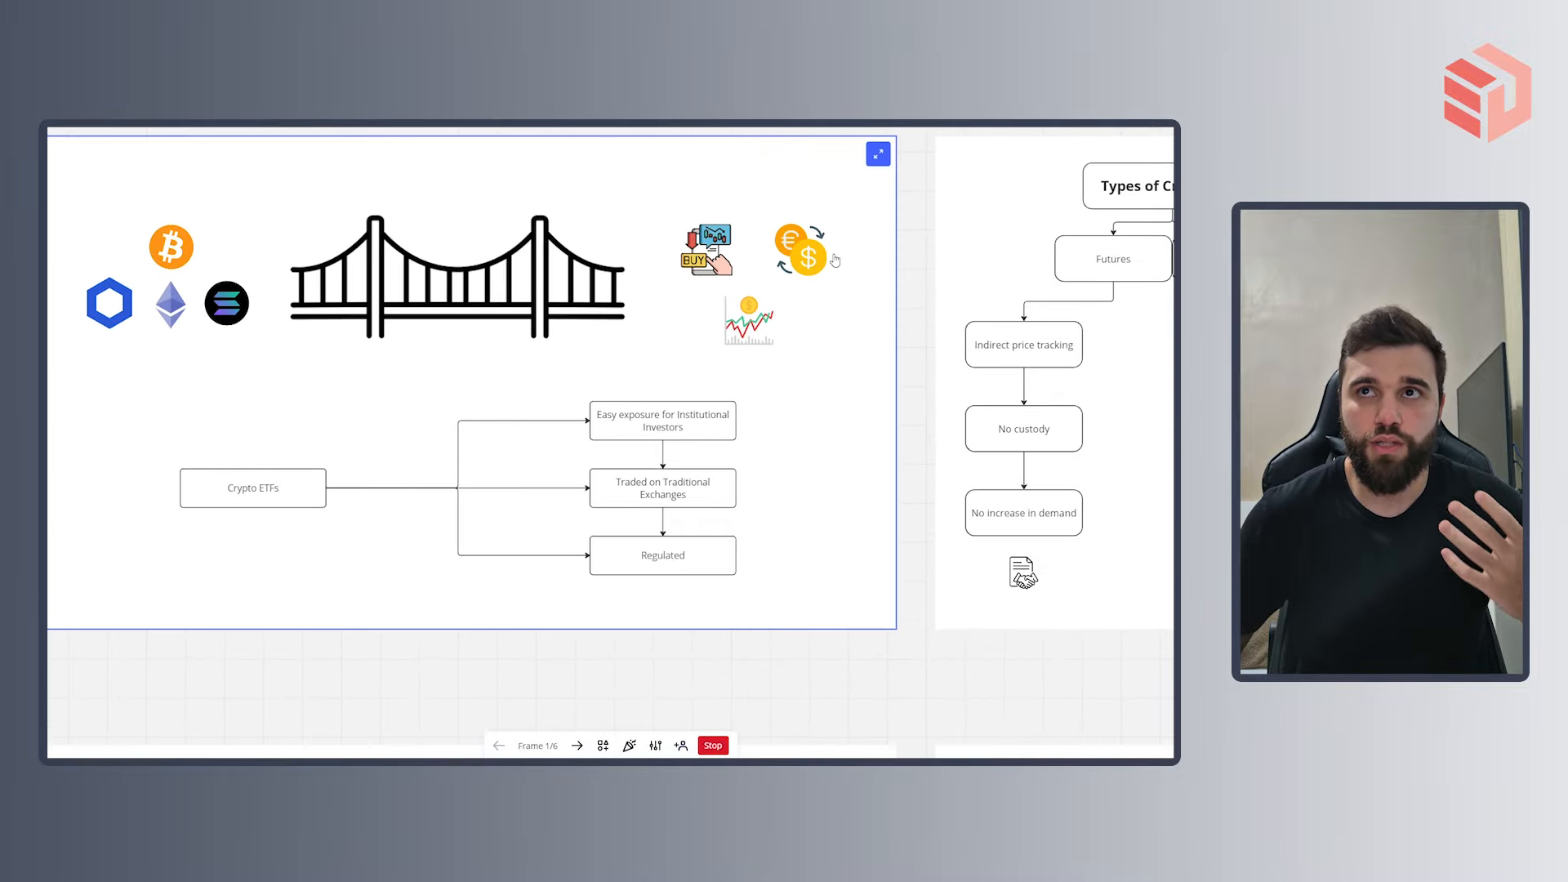
# Zoom the presentation to Frame 1 showing the bridge illustration and Crypto ETFs diagram.
pyautogui.click(877, 152)
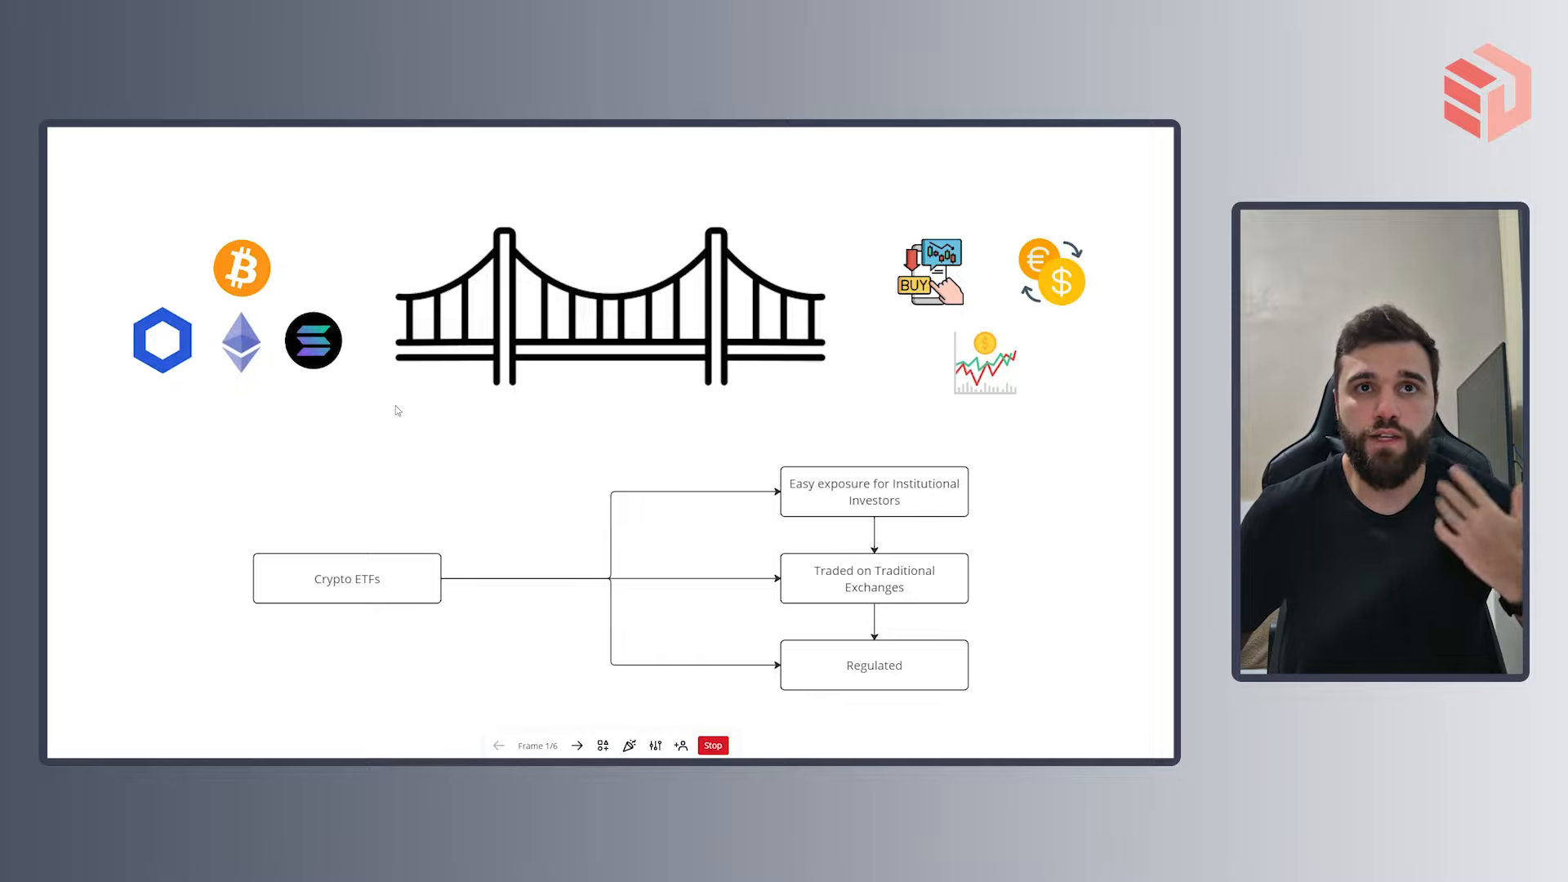
pyautogui.moveTo(115, 511)
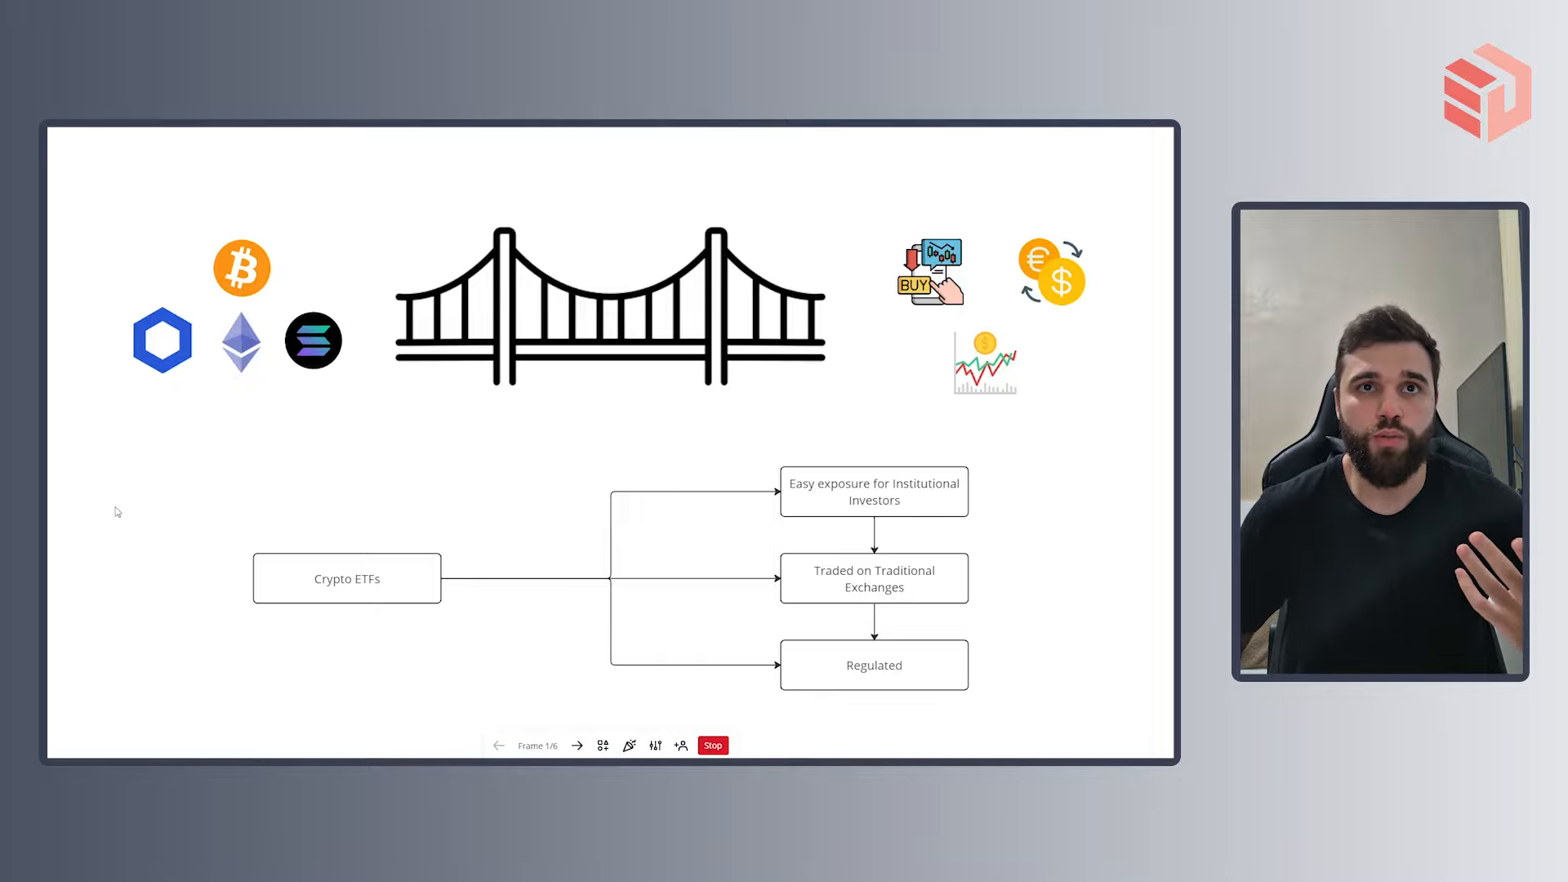
pyautogui.moveTo(661, 509)
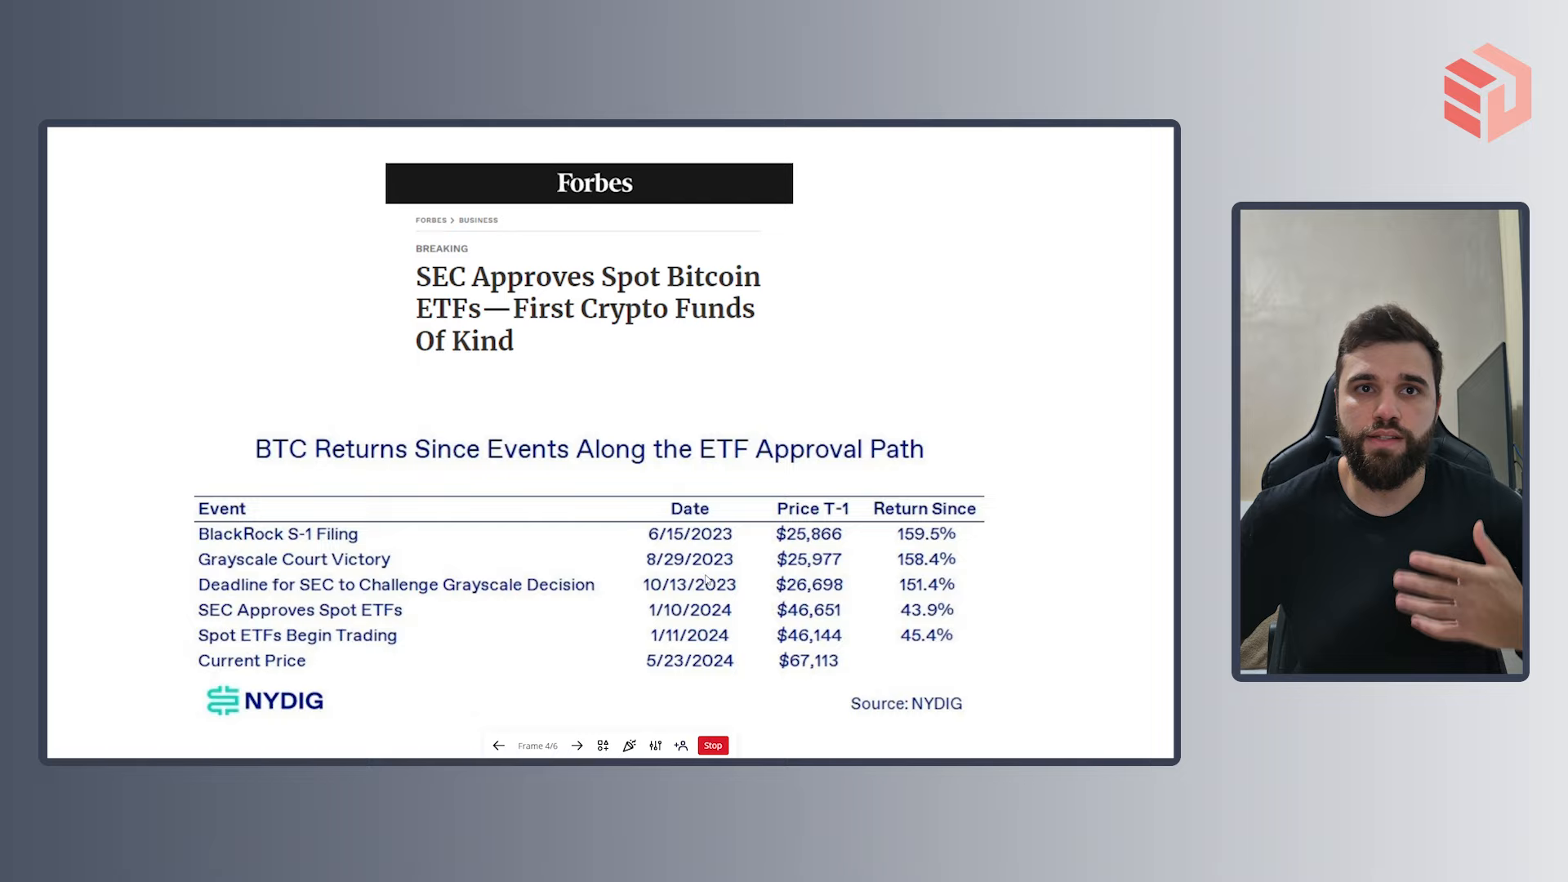
pyautogui.moveTo(435, 504)
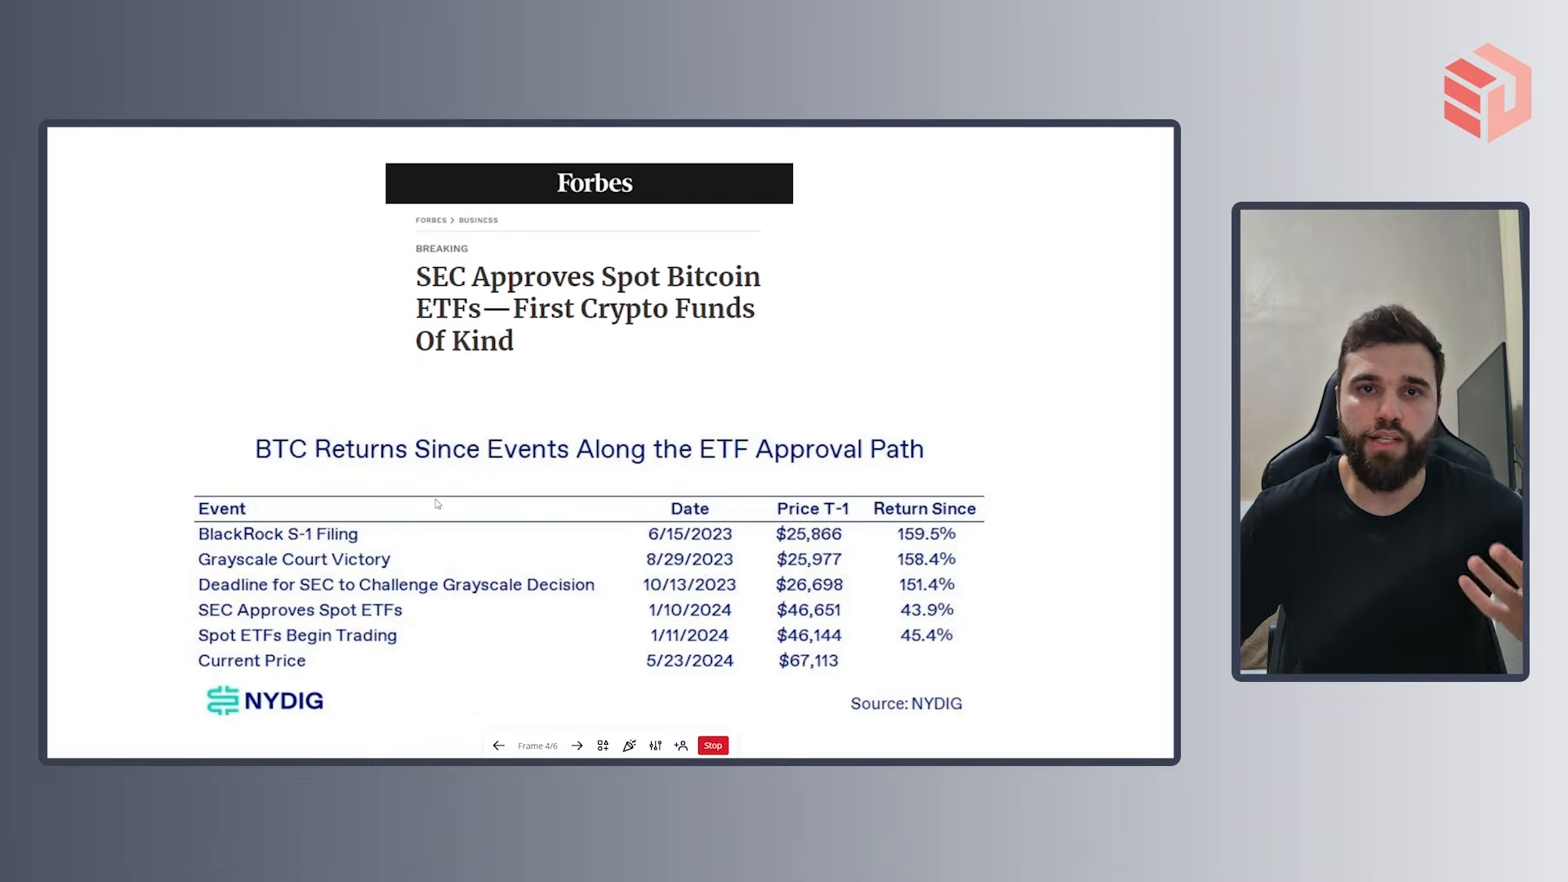
pyautogui.moveTo(782, 648)
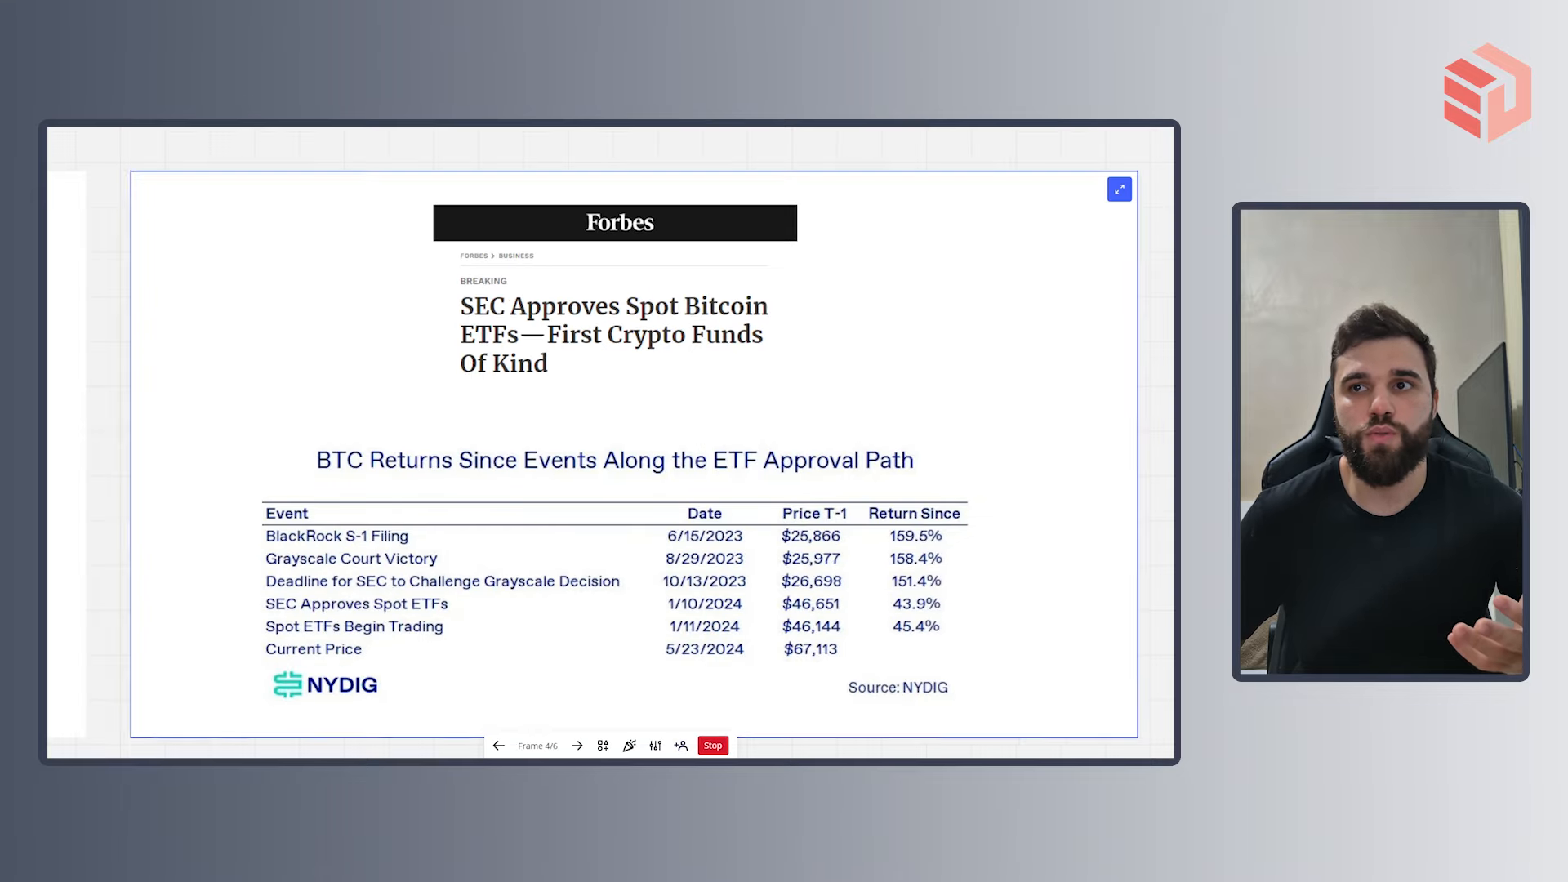
pyautogui.click(1119, 189)
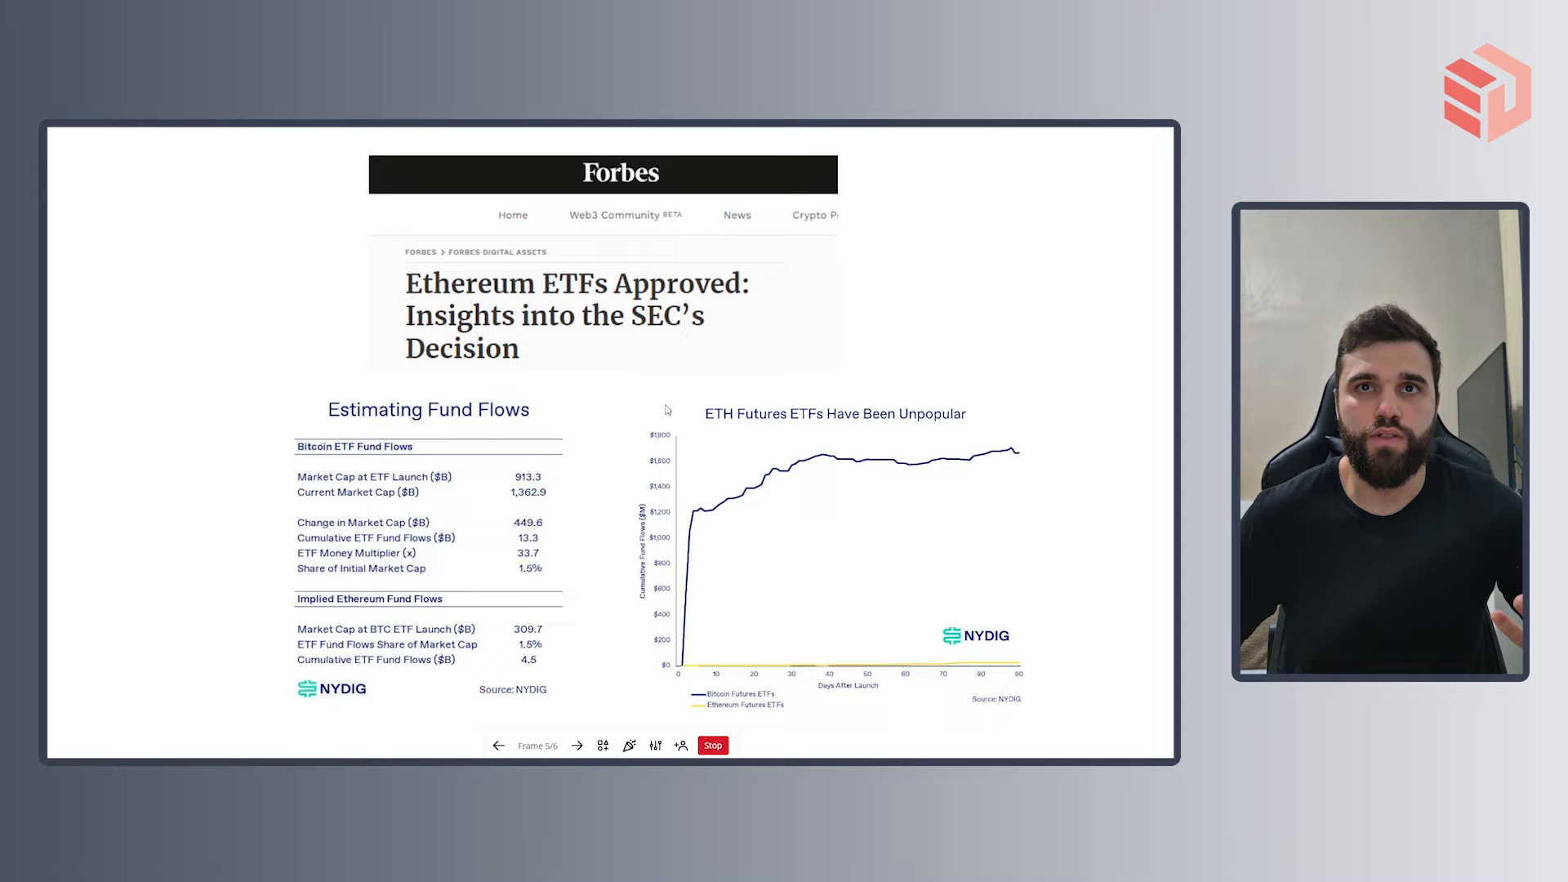
pyautogui.moveTo(672, 389)
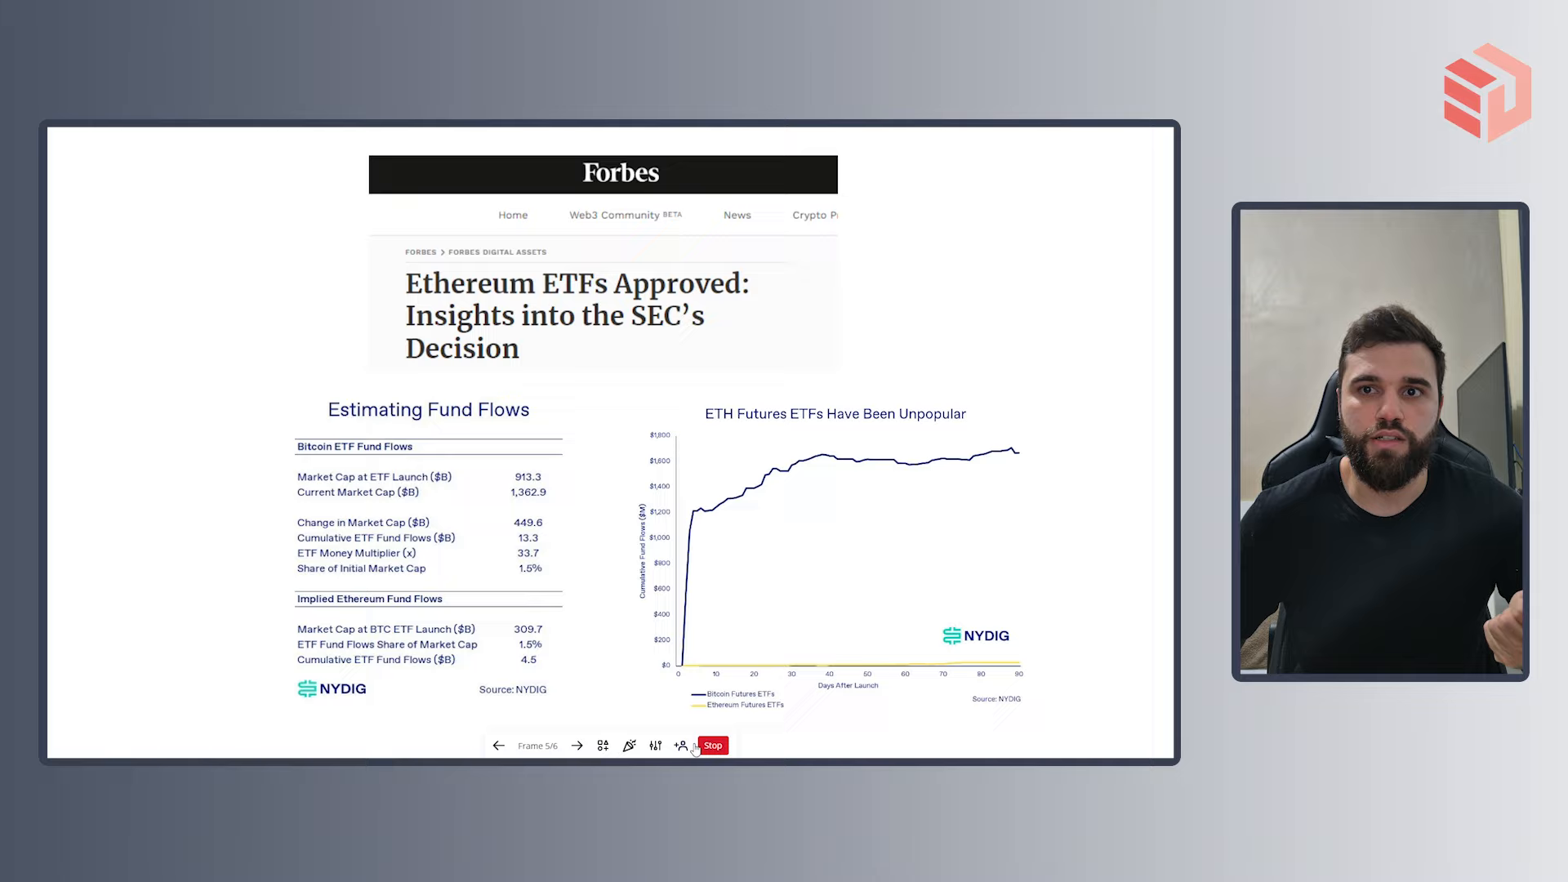
pyautogui.moveTo(984, 606)
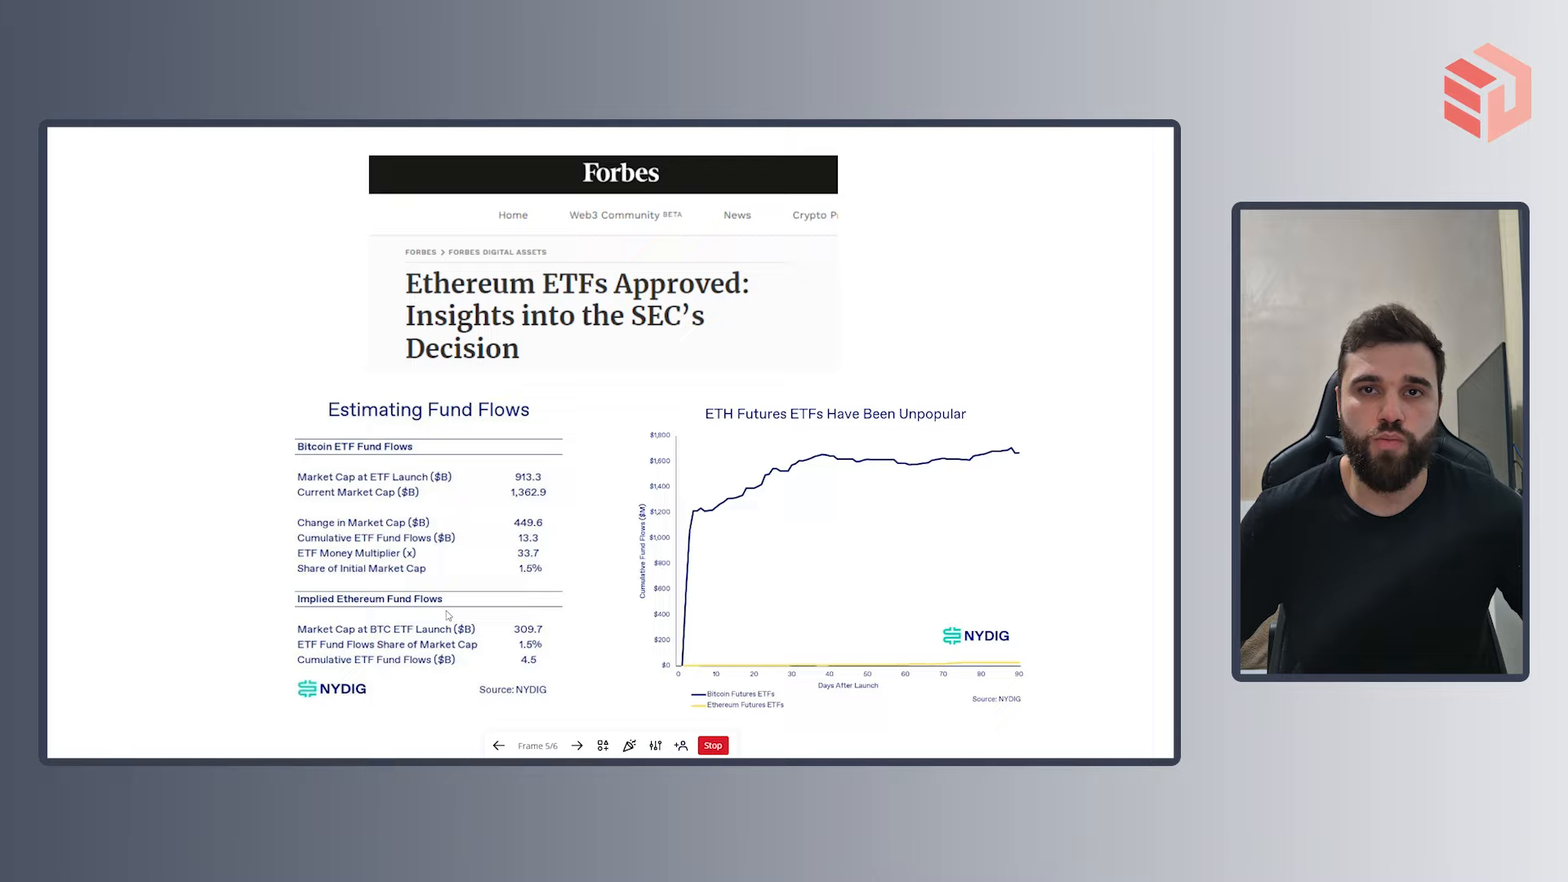
pyautogui.moveTo(553, 611)
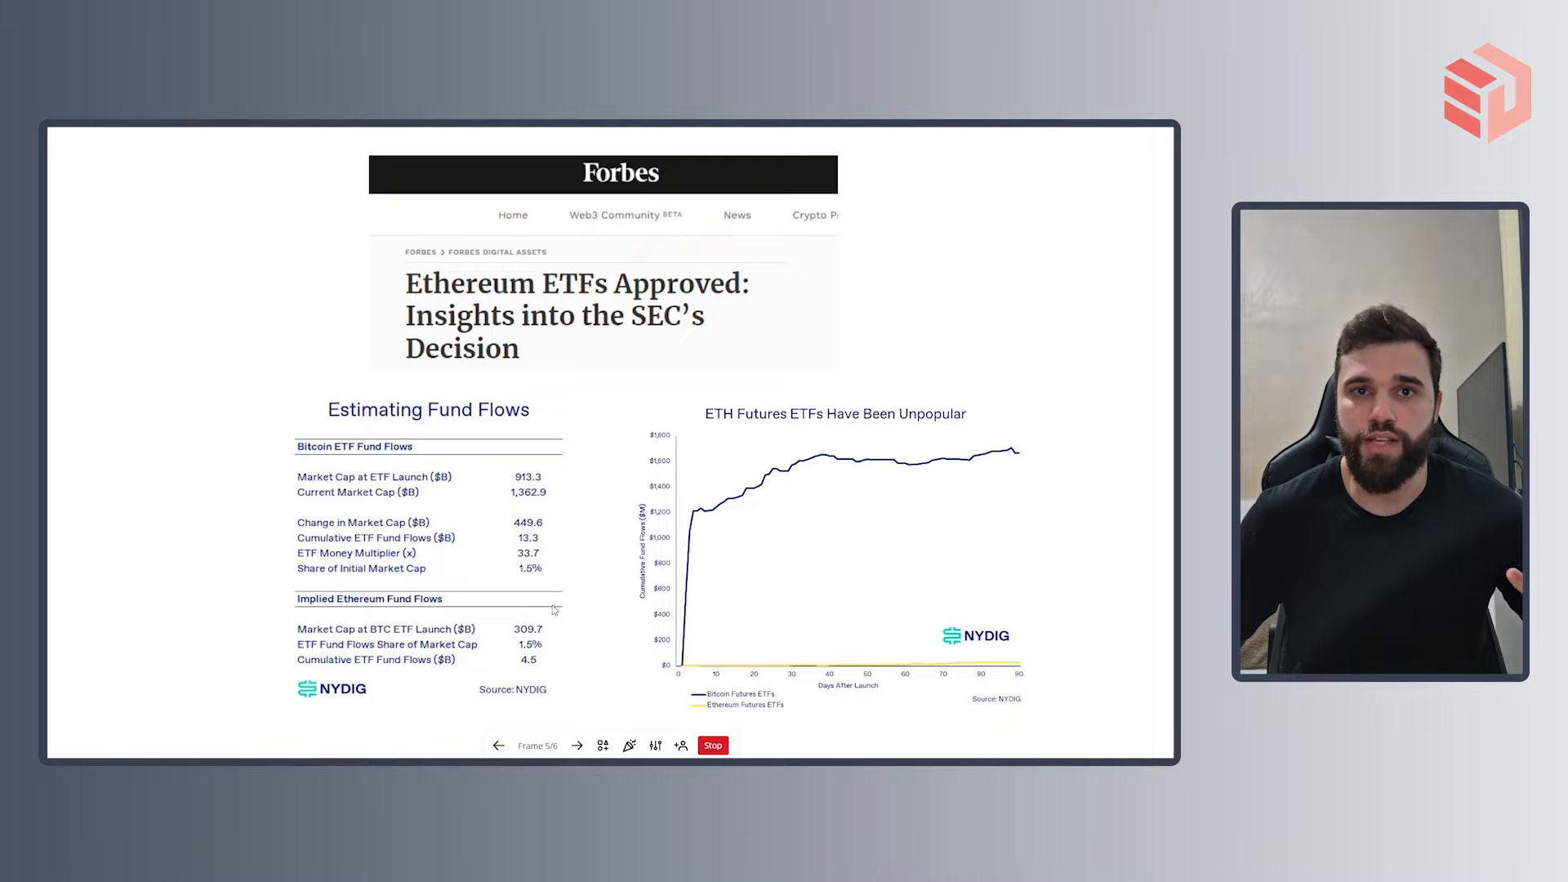
pyautogui.moveTo(510, 627)
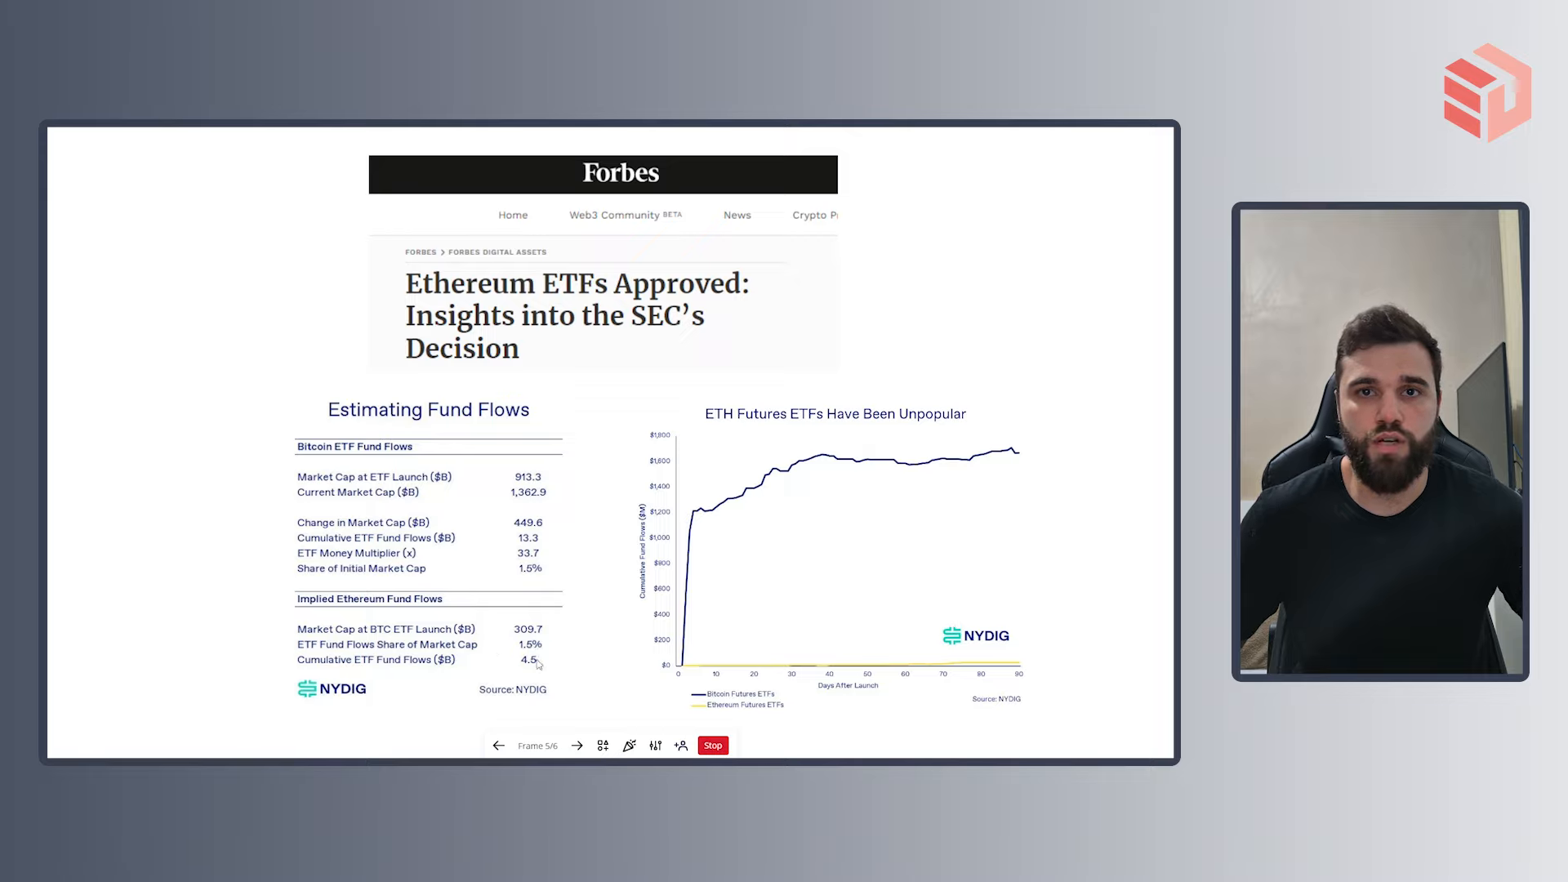
pyautogui.moveTo(400, 680)
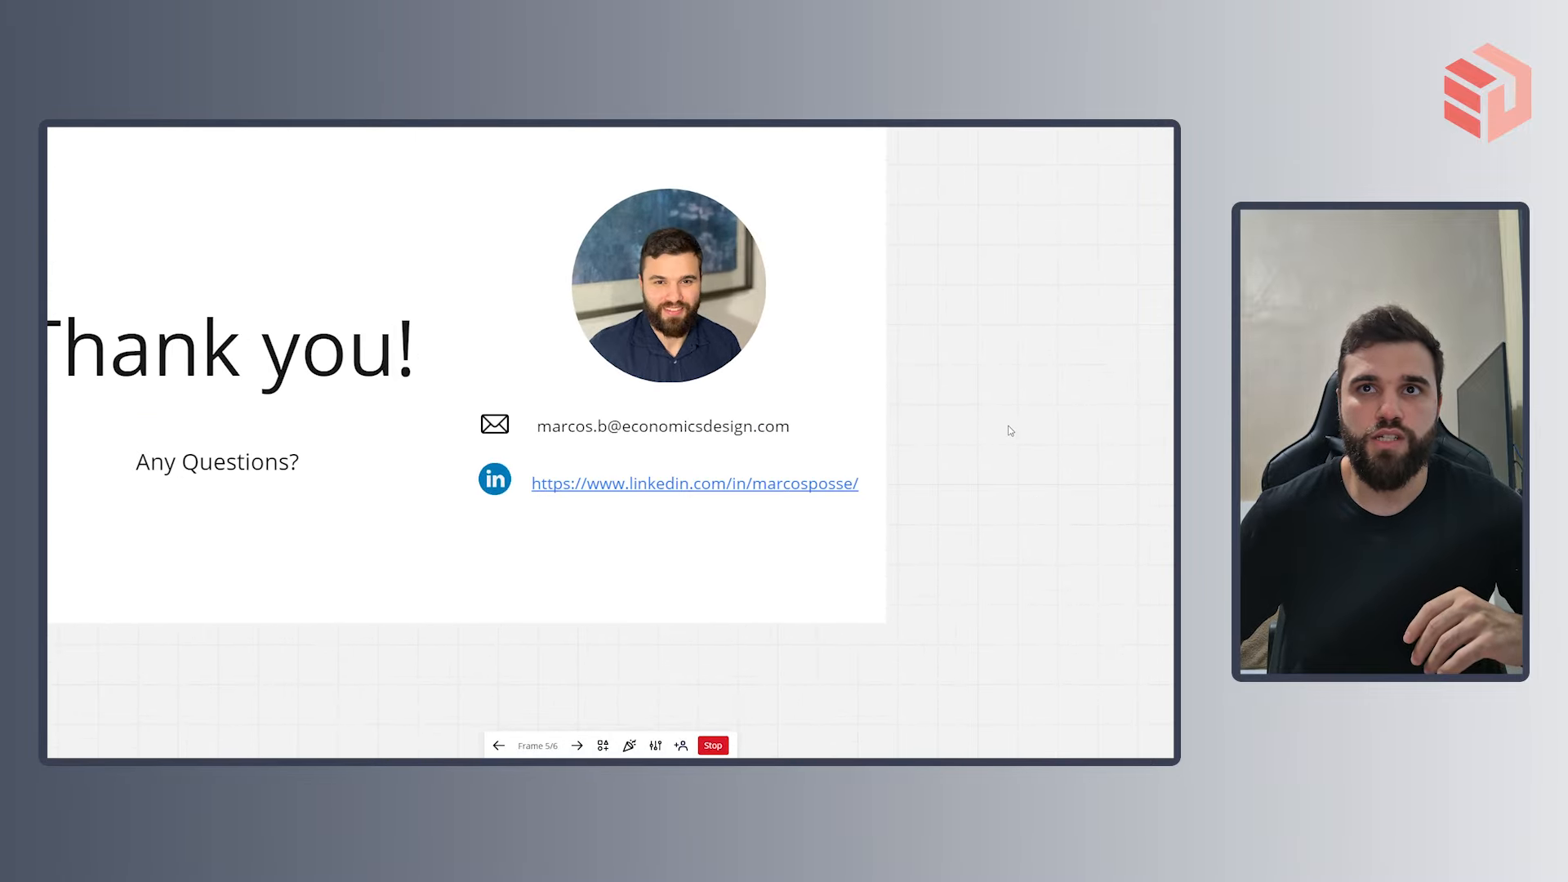
# Advance to Frame 6 of 6, the Thank you slide with contact details.
pyautogui.click(577, 745)
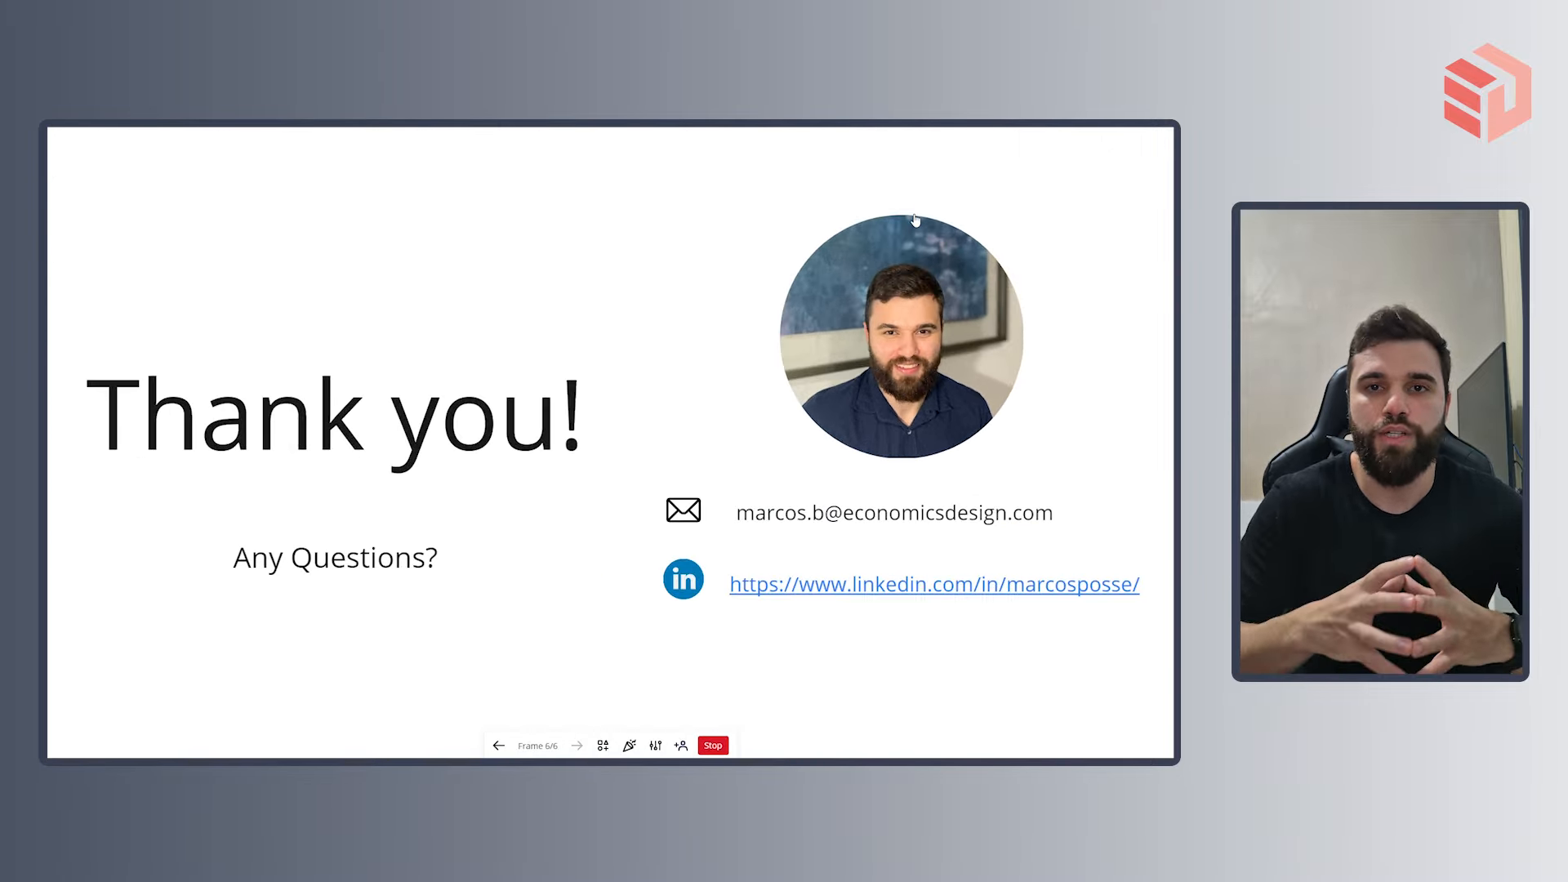